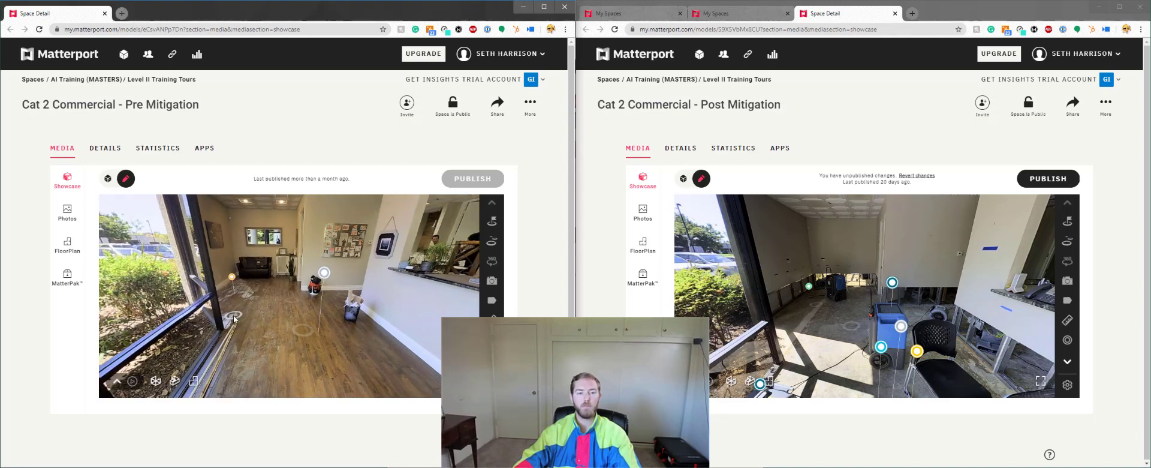
- Switch the Pre Mitigation space's Media view between Showcase and Photos, ending on the Photos gallery
click(67, 213)
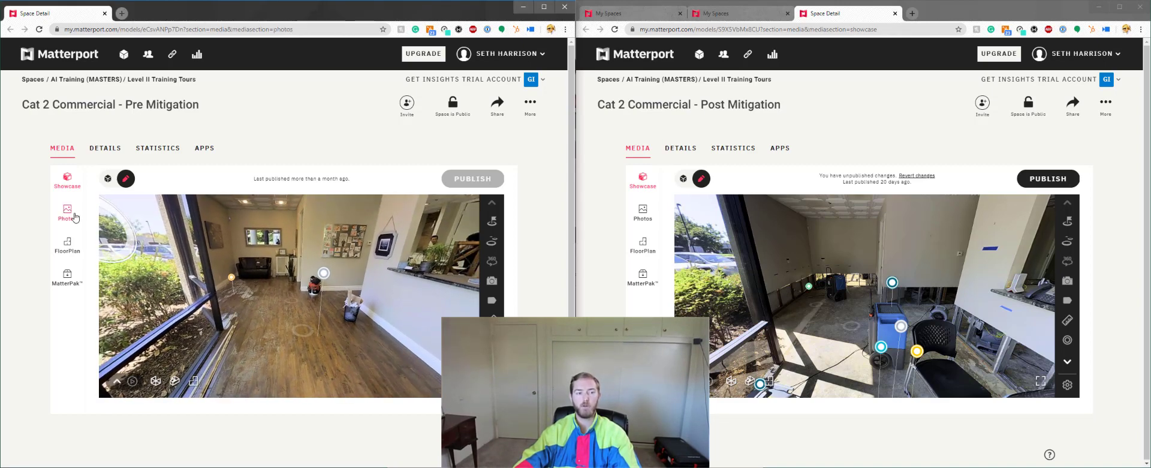
click(67, 213)
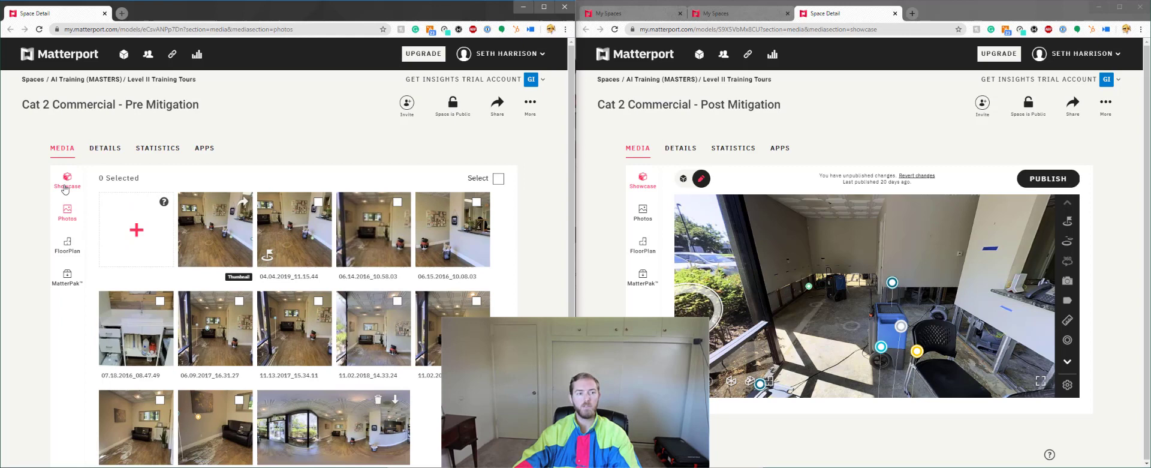
click(66, 180)
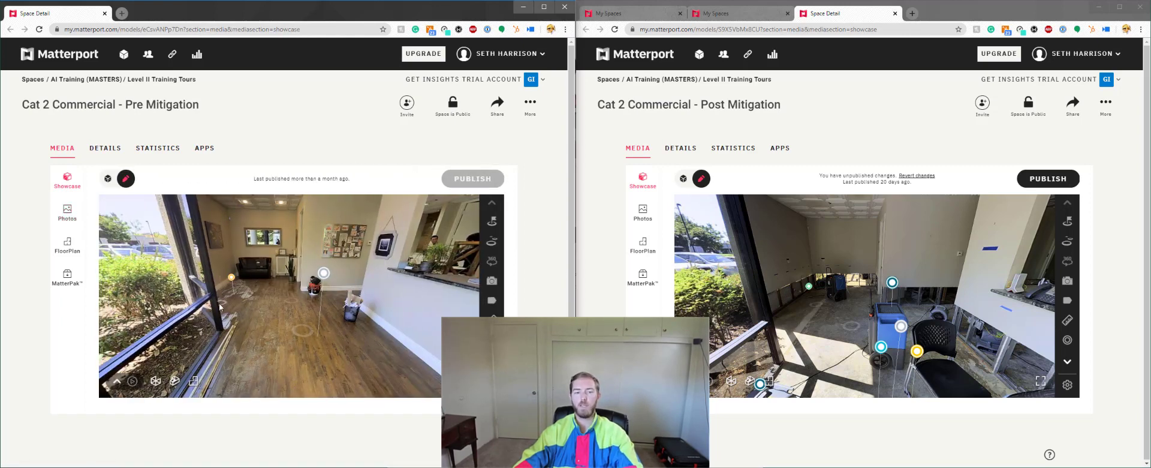
click(67, 213)
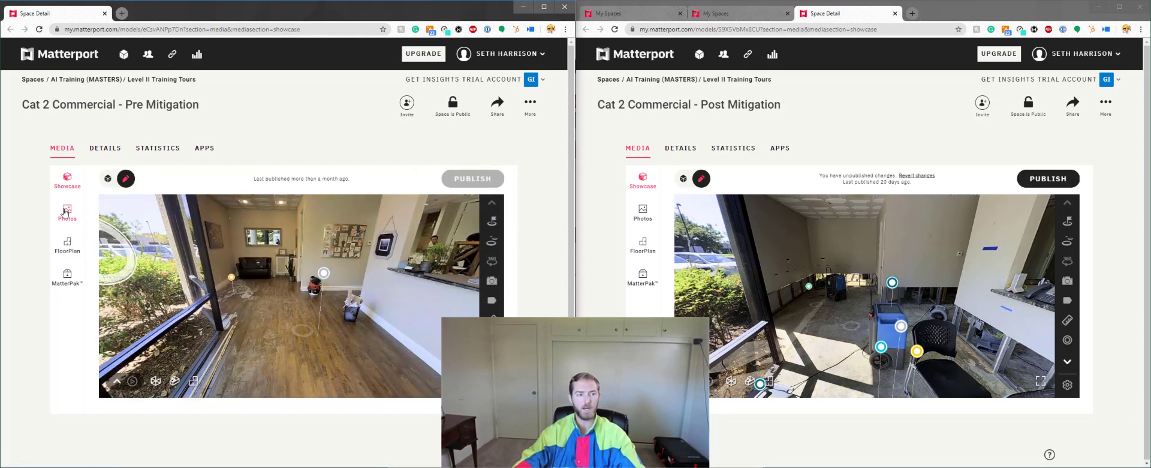
click(68, 214)
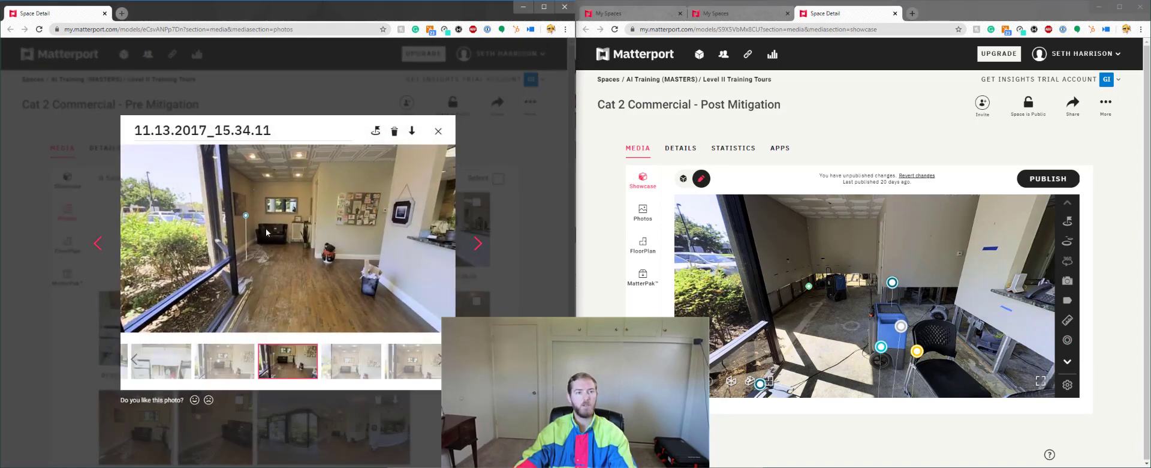
click(438, 131)
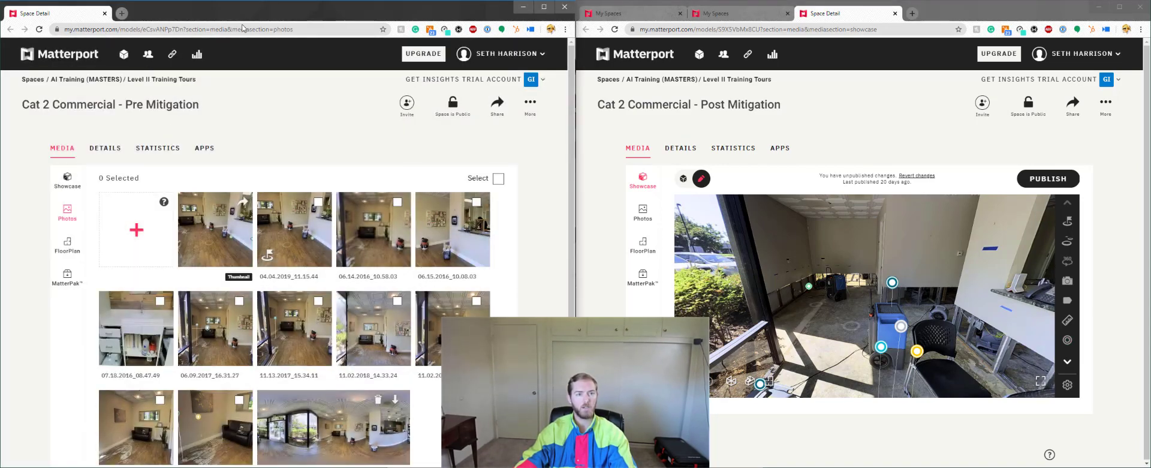
click(294, 327)
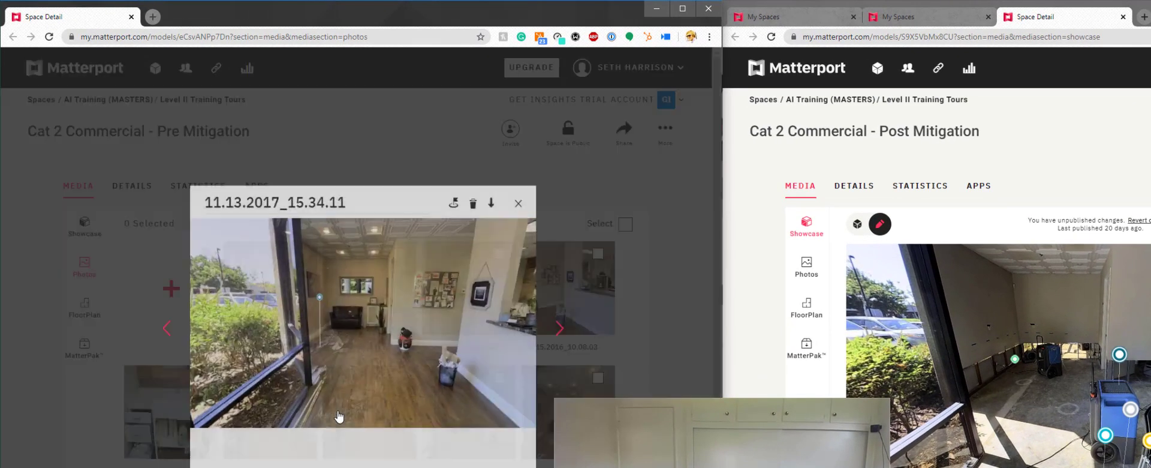
click(519, 204)
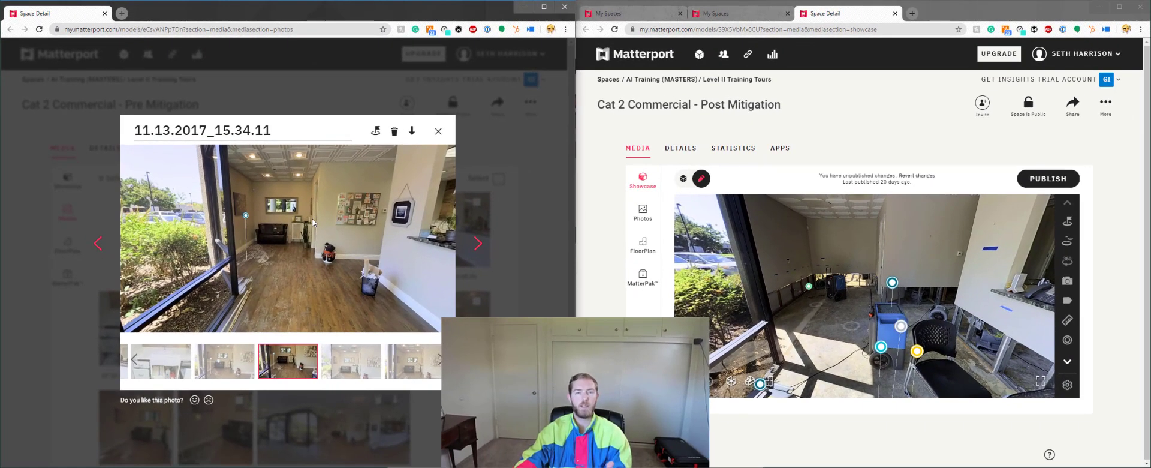
mouse_move(307, 249)
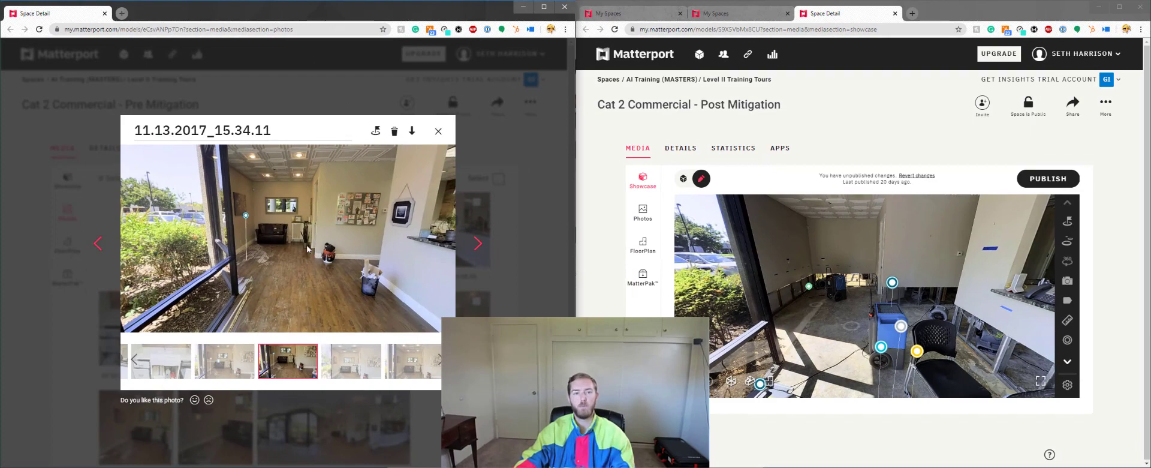
- Show the 11.13.2017_15.34.11 pre-mitigation photo alone in a new browser tab
right_click(308, 250)
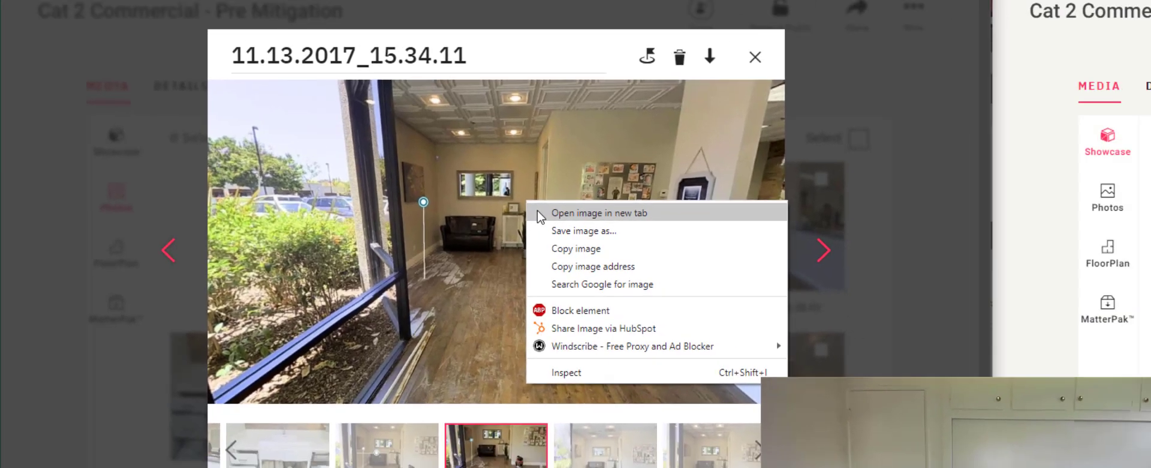
click(600, 213)
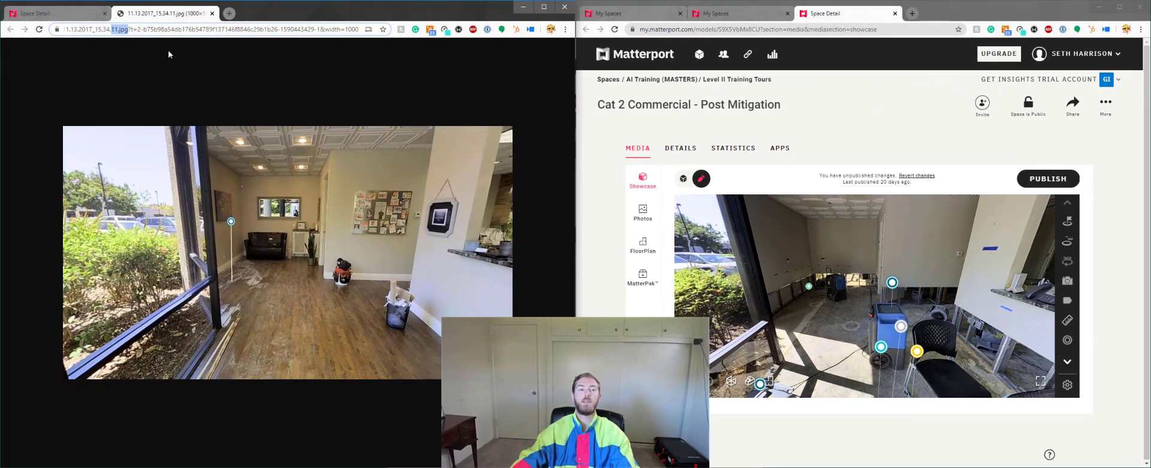
- Select and copy the standalone photo's full web address from the address bar
click(205, 29)
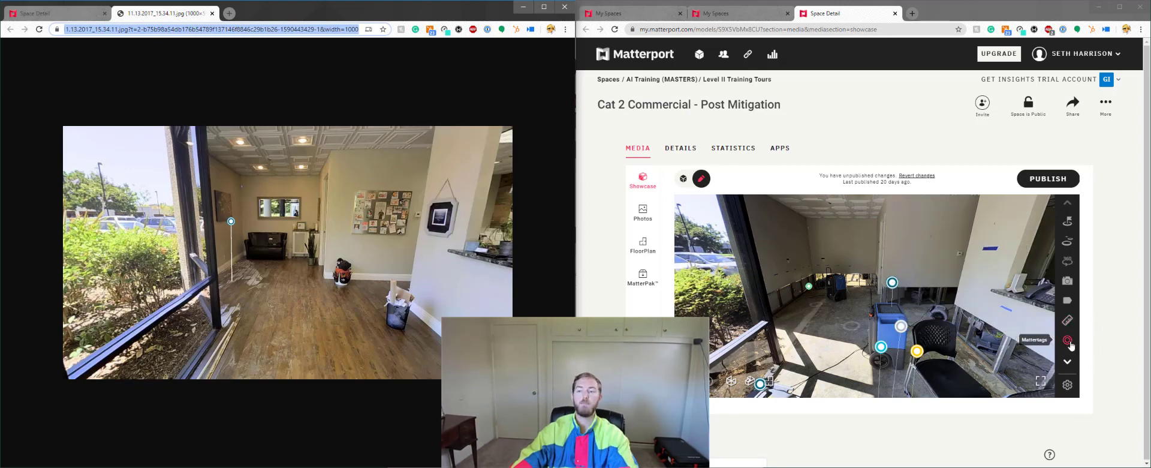
- Add a new Mattertag in the Post Mitigation space titled 'Pre-Mit Pic'
click(1069, 339)
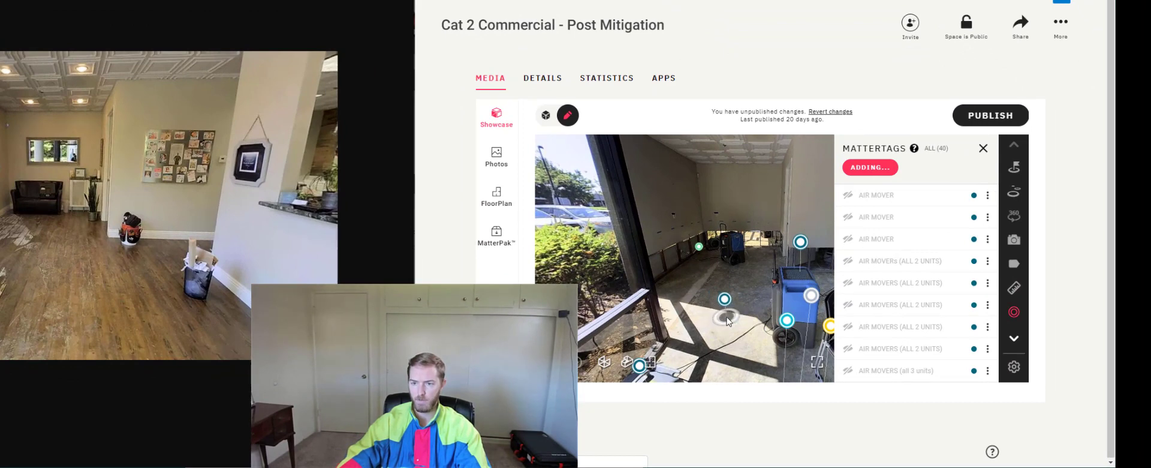
text(Pre-Mit Pic)
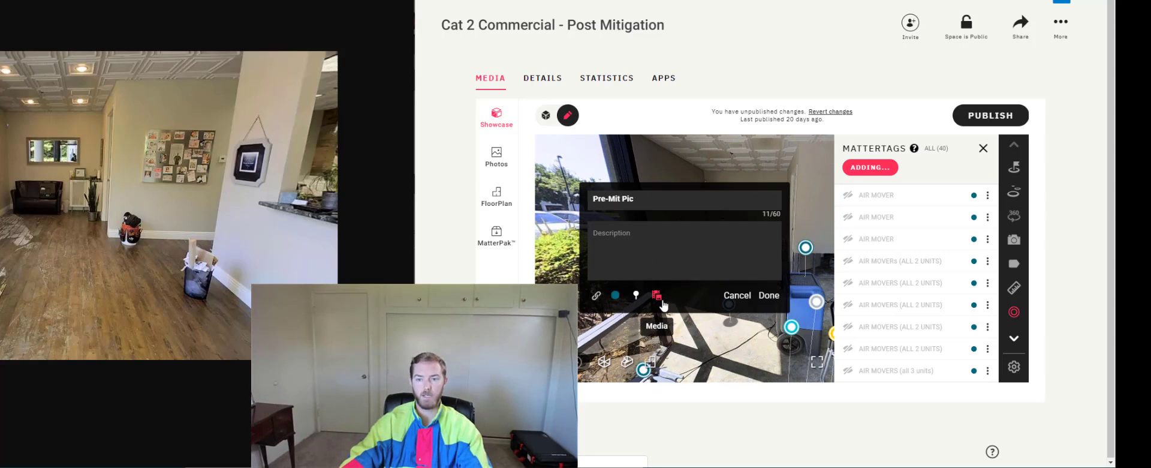
- Paste the photo's URL as the Pre-Mit Pic tag's media link and save the tag
click(656, 295)
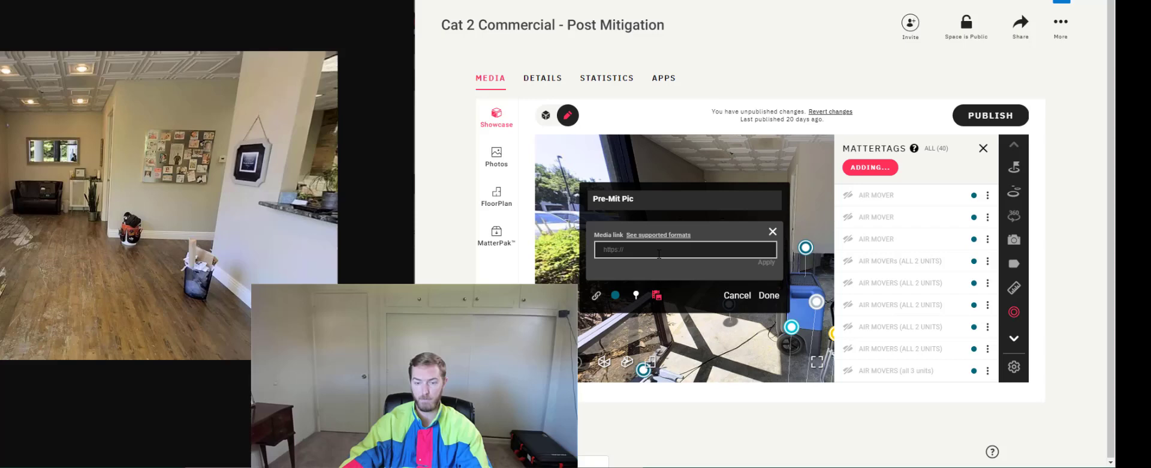
text(i789f137146f8846c29b1b26-1590443429-1&width=1000)
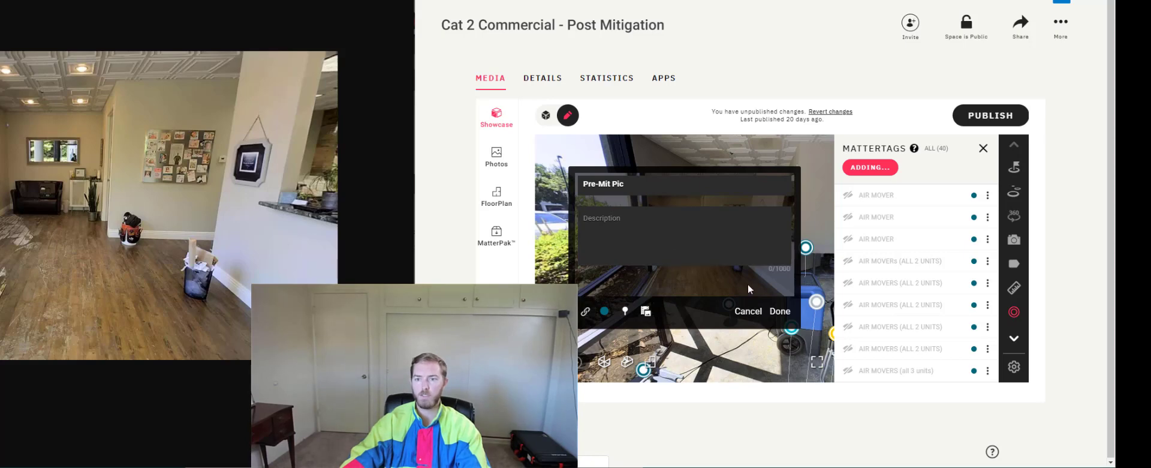
click(779, 311)
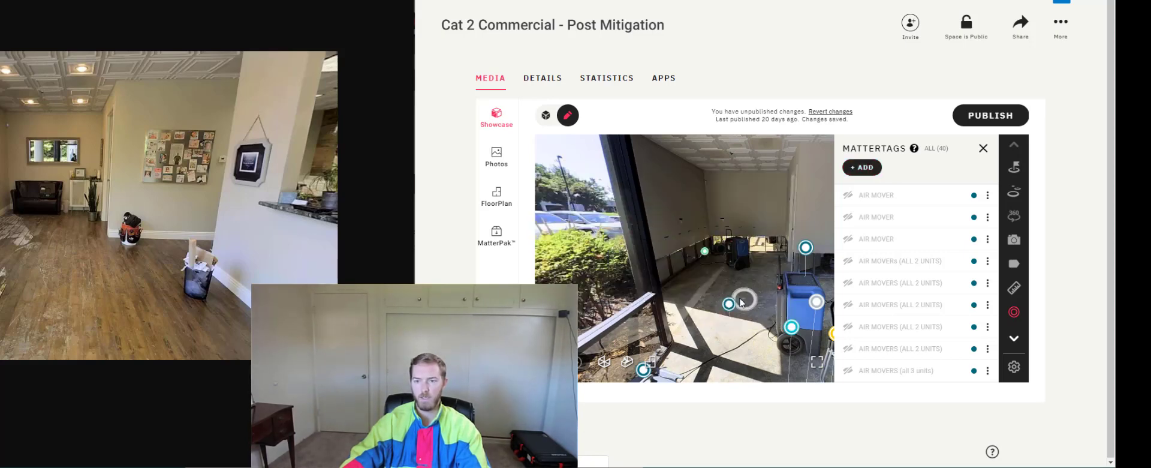